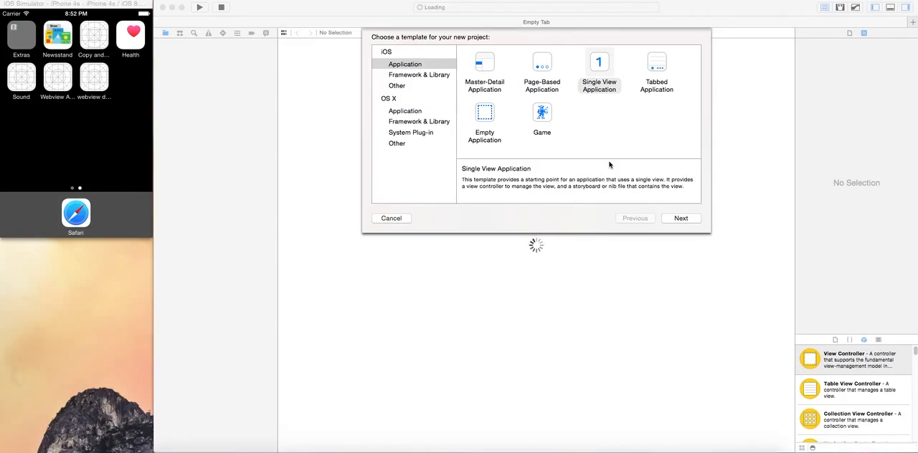
pyautogui.moveTo(617, 101)
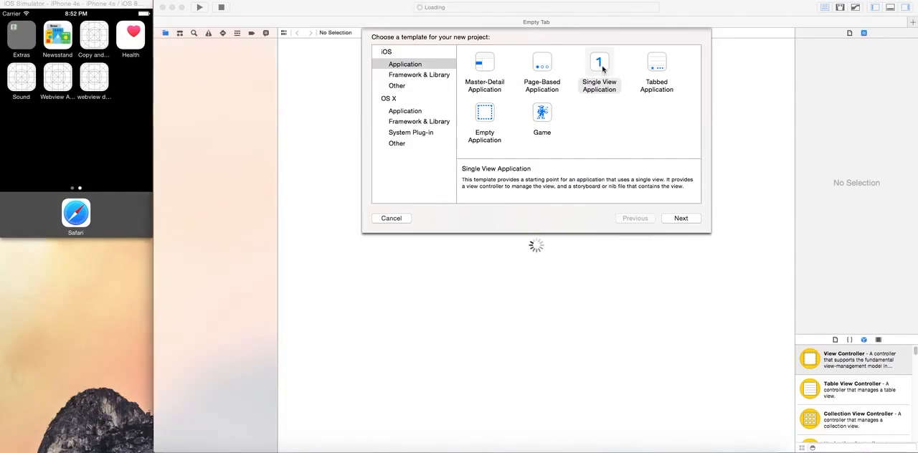
# - Choose the iOS Single View Application template for the new project
pyautogui.click(599, 71)
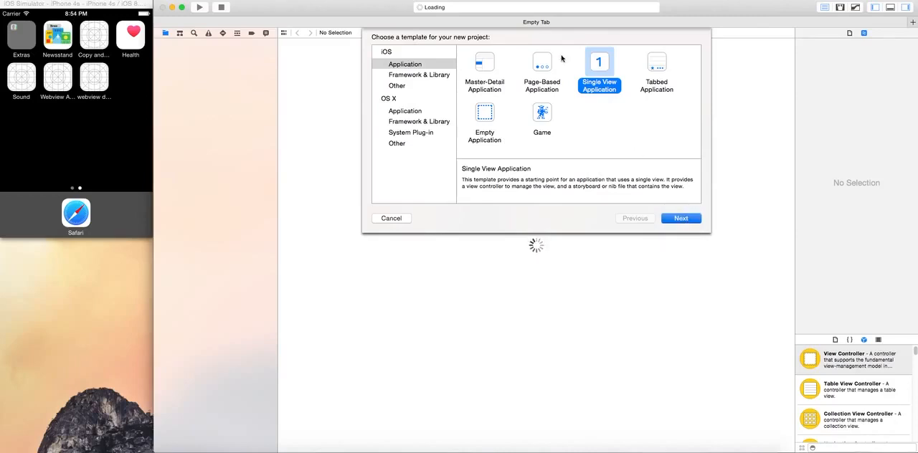
# - Name the project 'Core Frameword' and create it in the App Dev folder
pyautogui.click(680, 218)
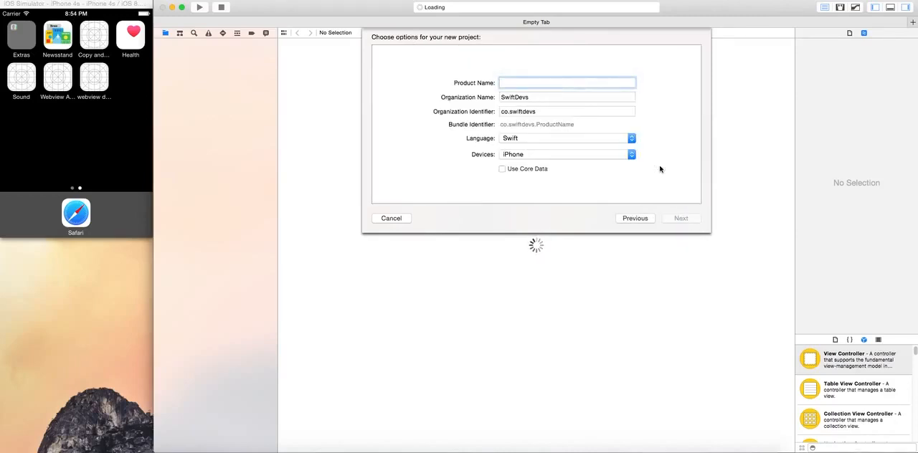
pyautogui.write('Core Frame')
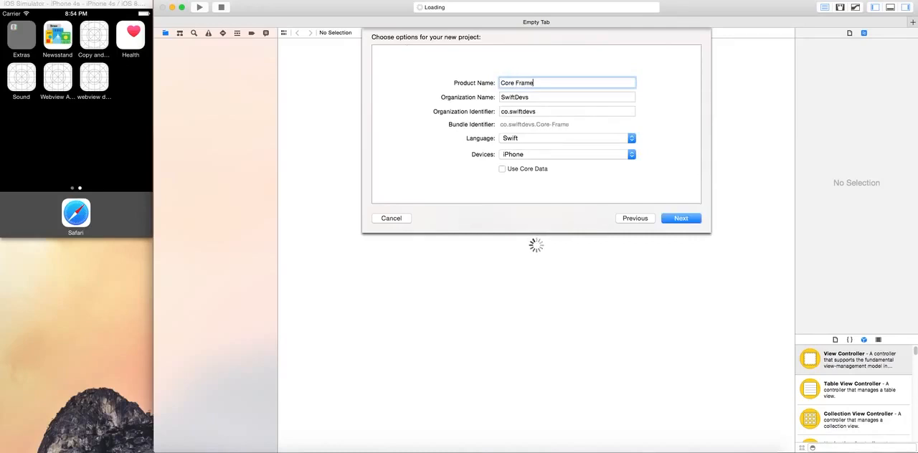
pyautogui.write('word')
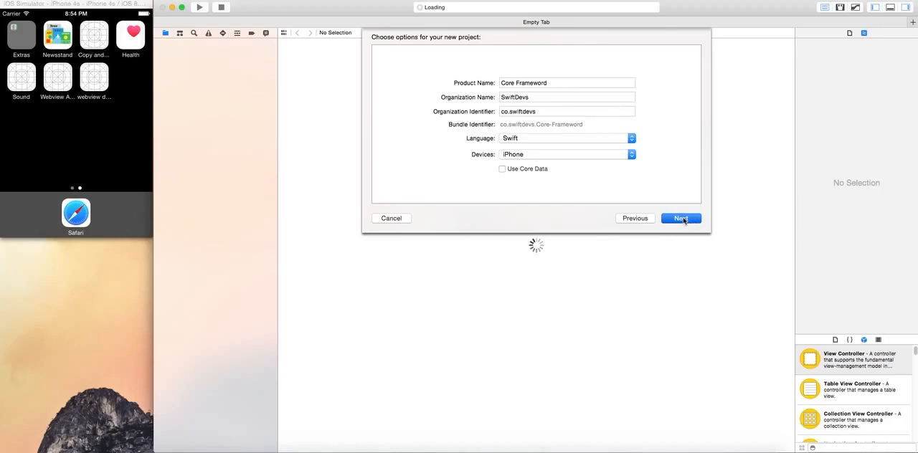
pyautogui.click(680, 218)
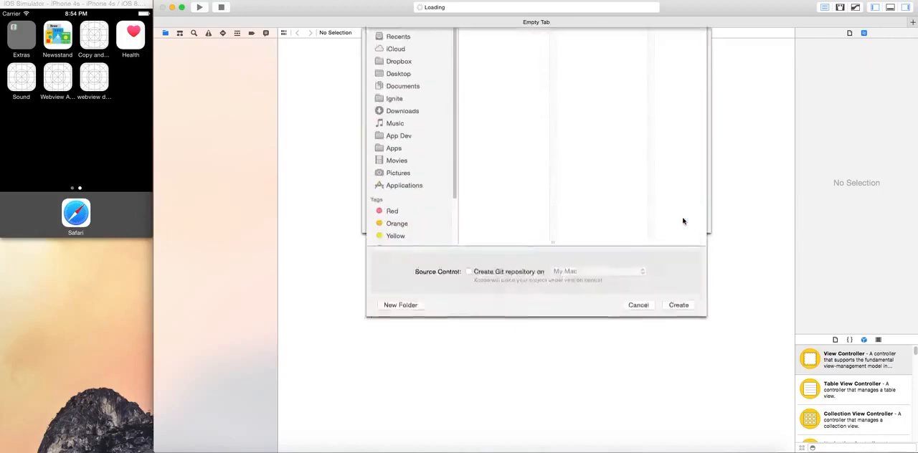
pyautogui.click(398, 135)
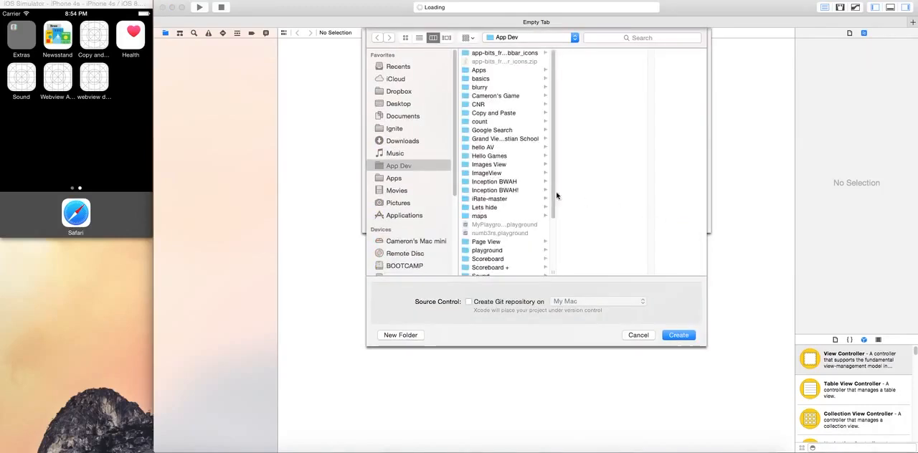
pyautogui.click(678, 335)
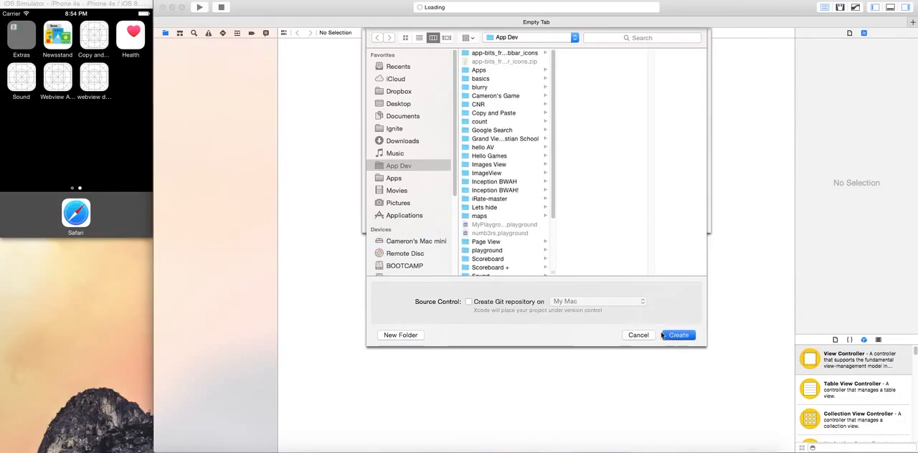
pyautogui.click(677, 335)
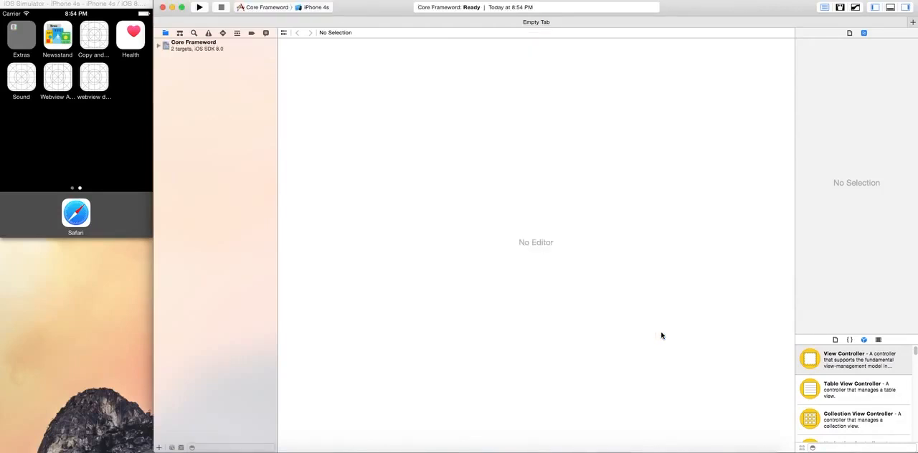
# - Restrict the Core Frameword target's device orientation to Portrait only
pyautogui.click(193, 44)
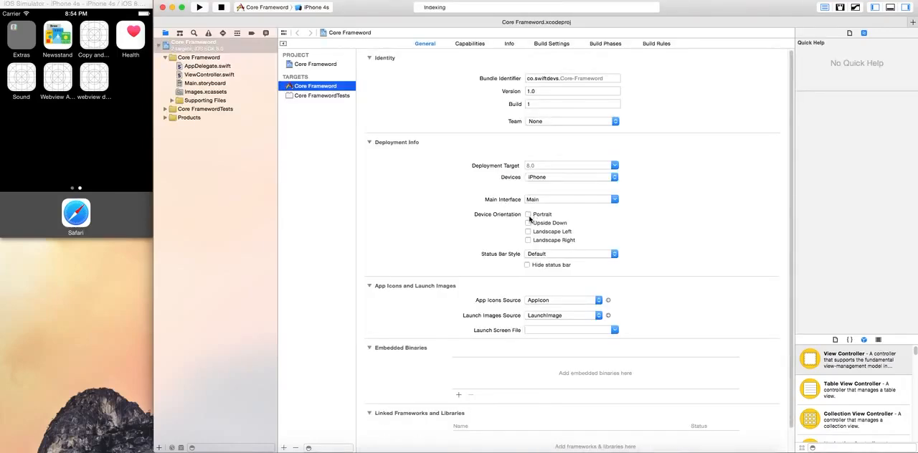
pyautogui.click(528, 214)
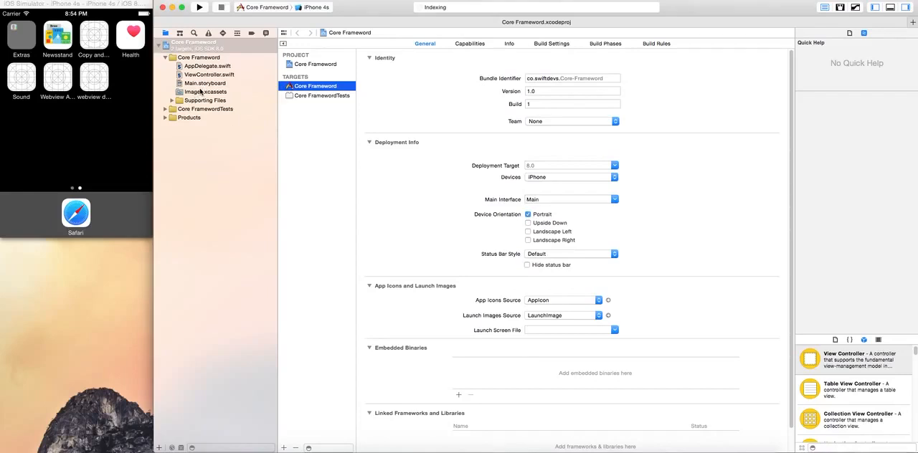
pyautogui.click(205, 83)
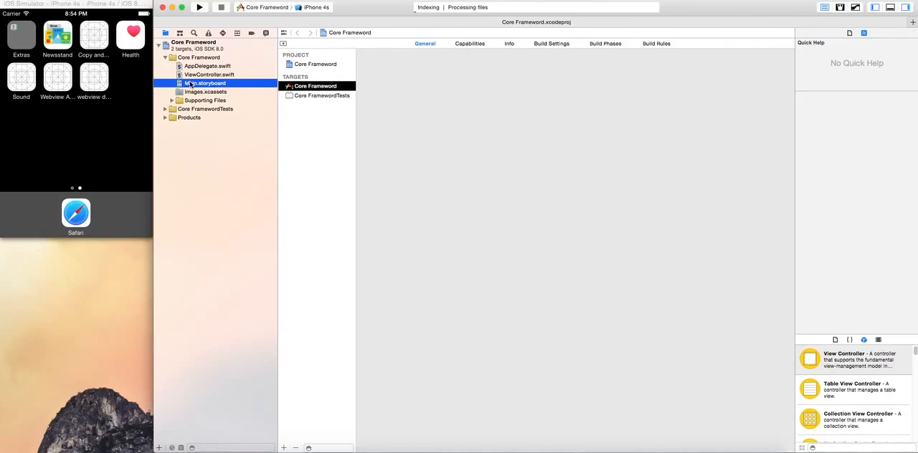
# - Show Main.storyboard in the editor and expand its View Controller Scene outline
pyautogui.click(205, 83)
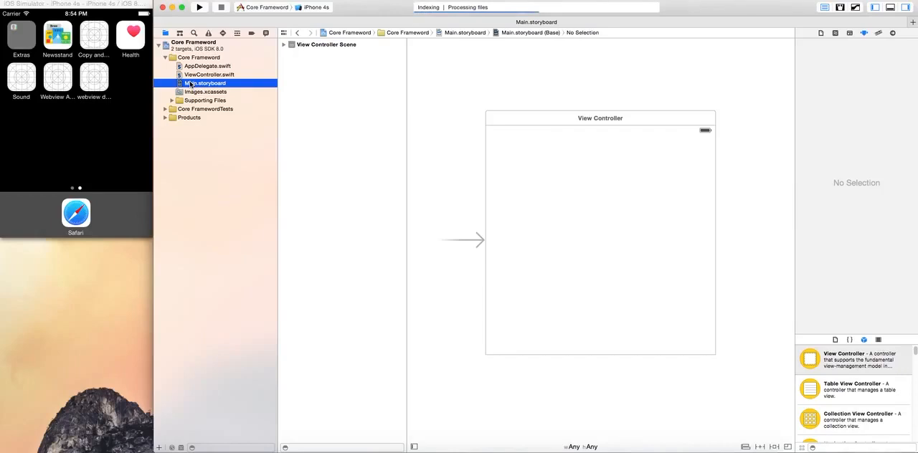
pyautogui.moveTo(363, 108)
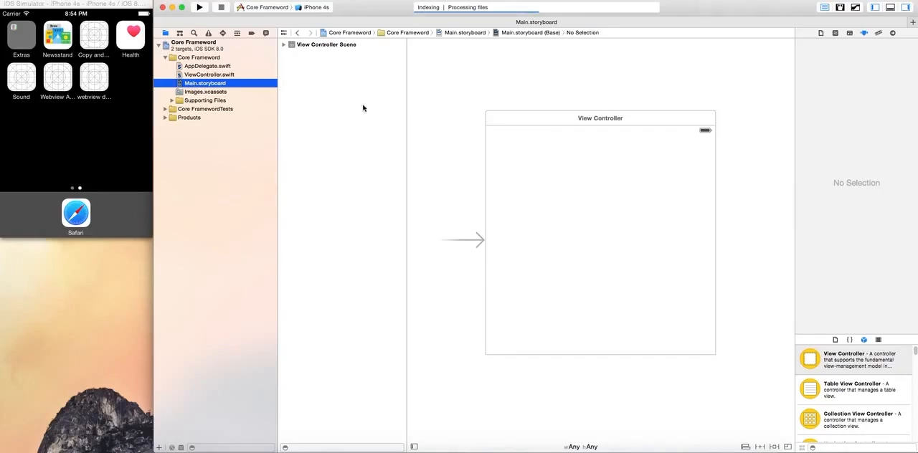
pyautogui.click(284, 44)
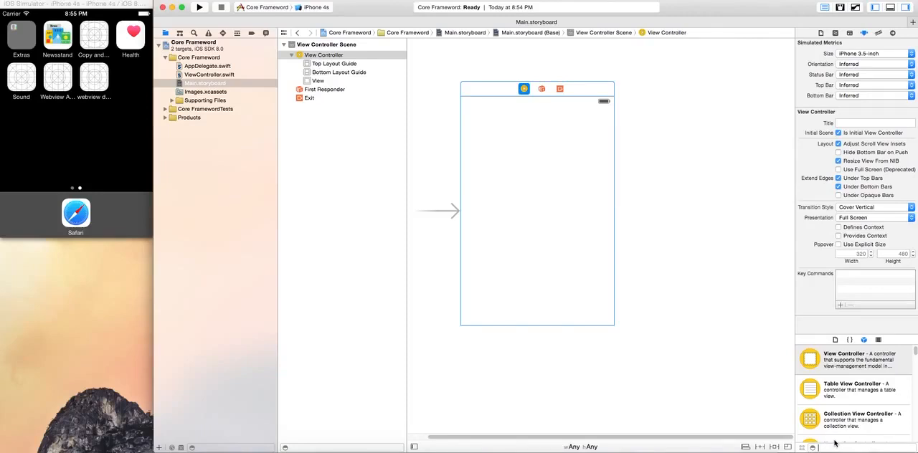
# - Drag a Label from the Object Library to the top centre and widen it
pyautogui.scroll(-3)
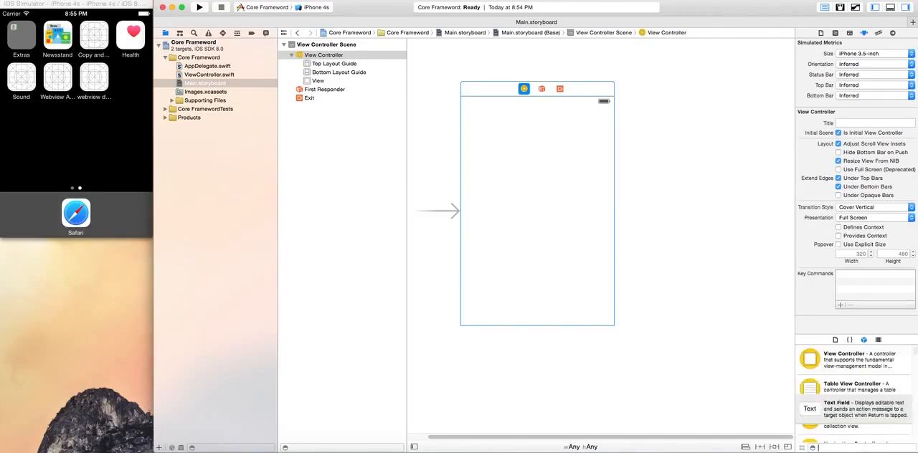
pyautogui.write('label')
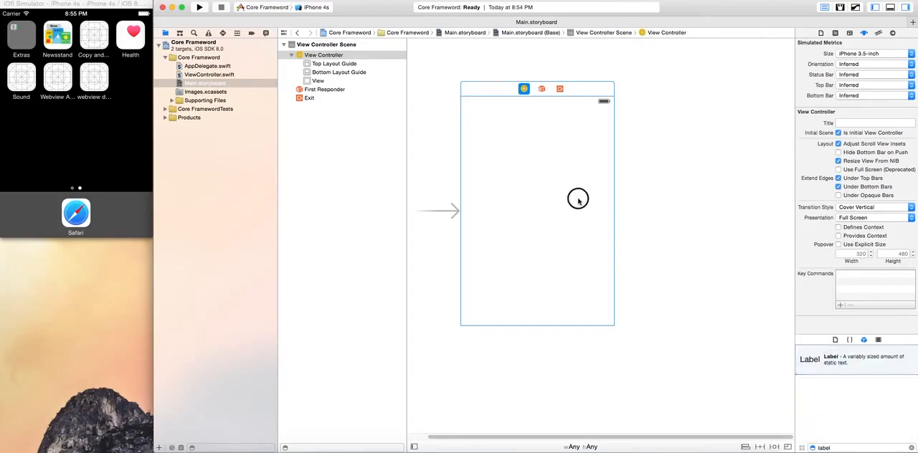
pyautogui.moveTo(578, 199); pyautogui.dragTo(483, 111)
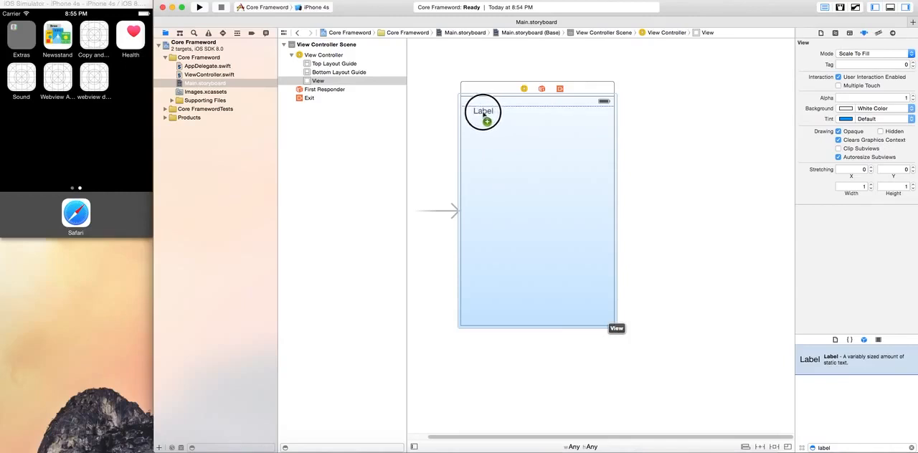
pyautogui.moveTo(483, 111); pyautogui.dragTo(538, 112)
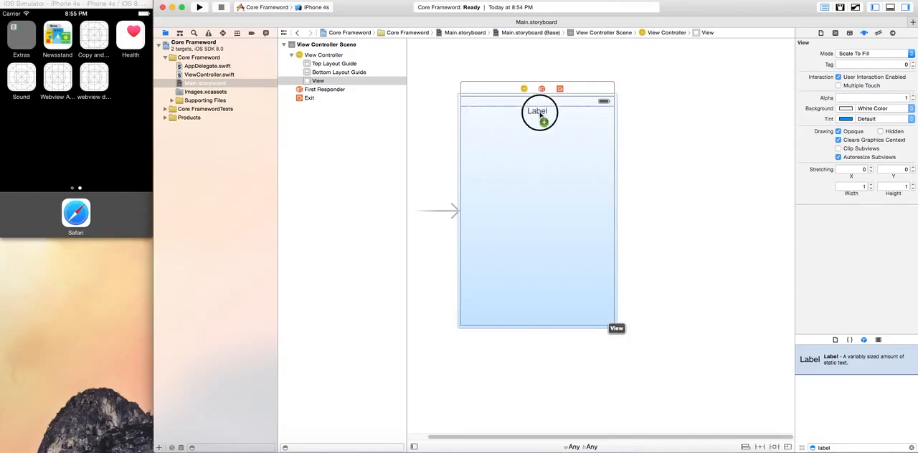
pyautogui.click(538, 111)
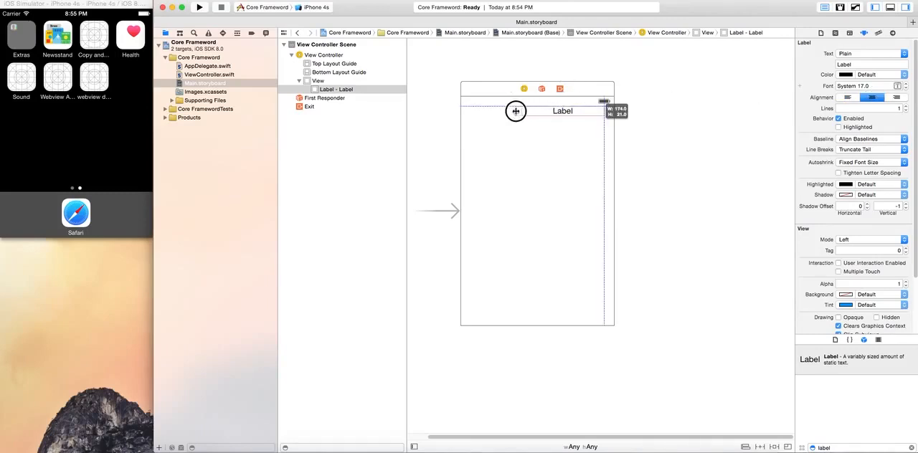
pyautogui.moveTo(562, 110); pyautogui.dragTo(535, 111)
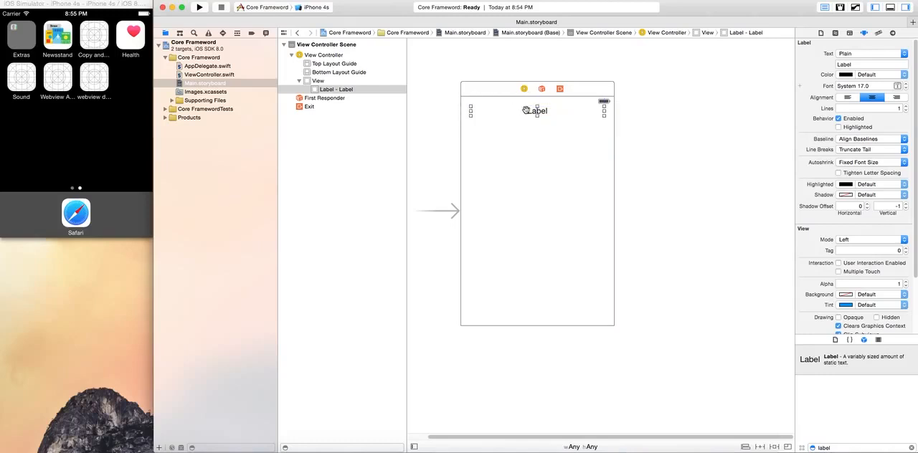
pyautogui.click(537, 215)
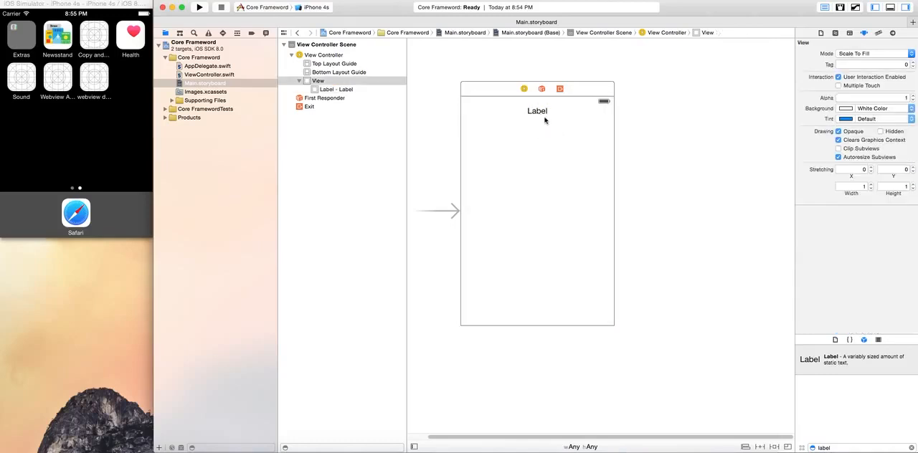
# - Set the label's text to 'What is your Name?'
pyautogui.click(538, 111)
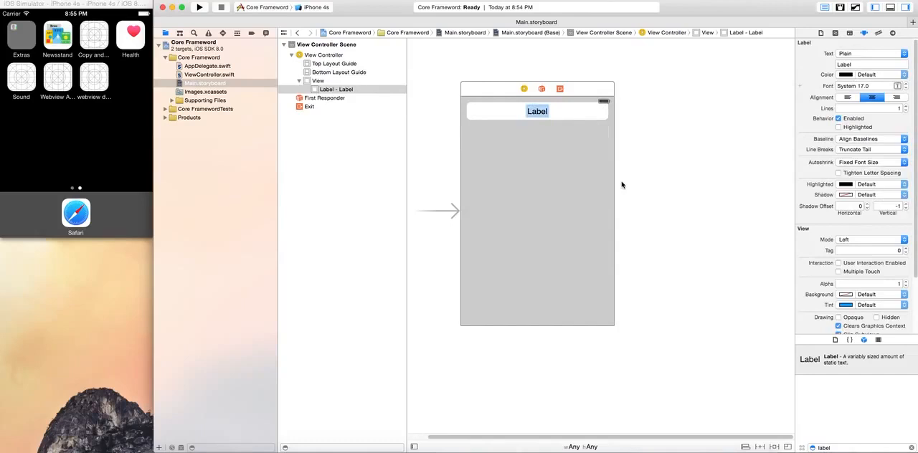
pyautogui.write('What is you')
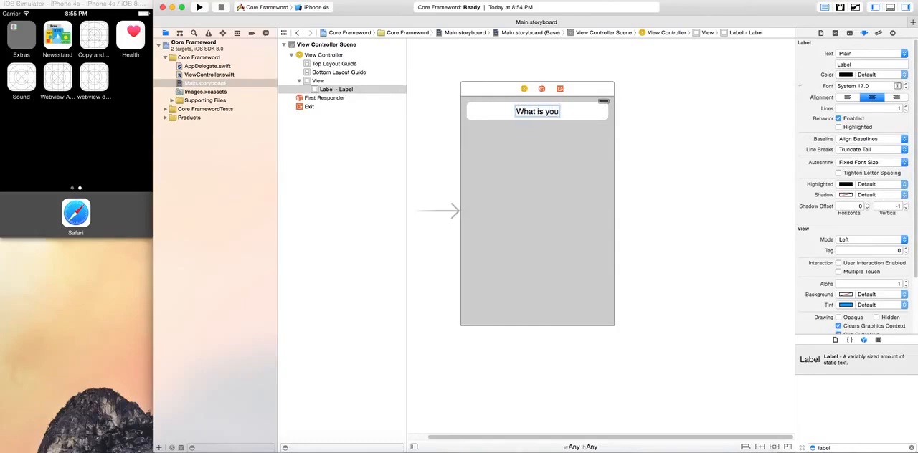
pyautogui.write('r')
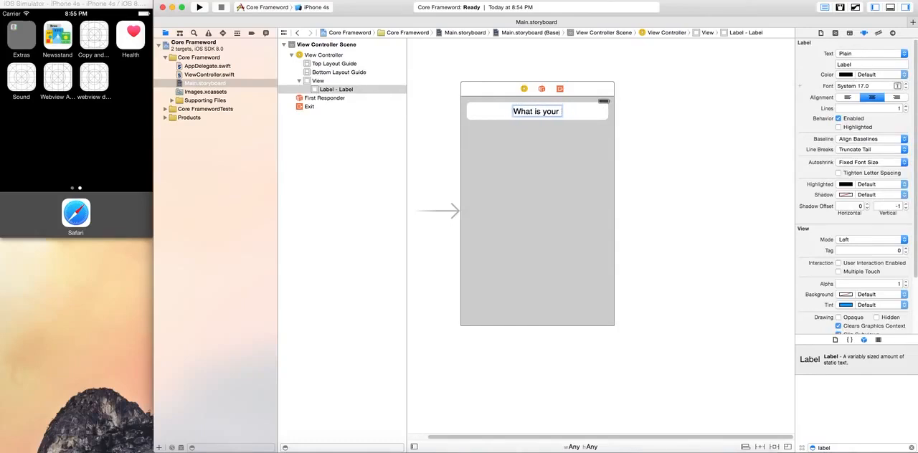
pyautogui.write('Name?')
pyautogui.click(862, 447)
pyautogui.write('button')
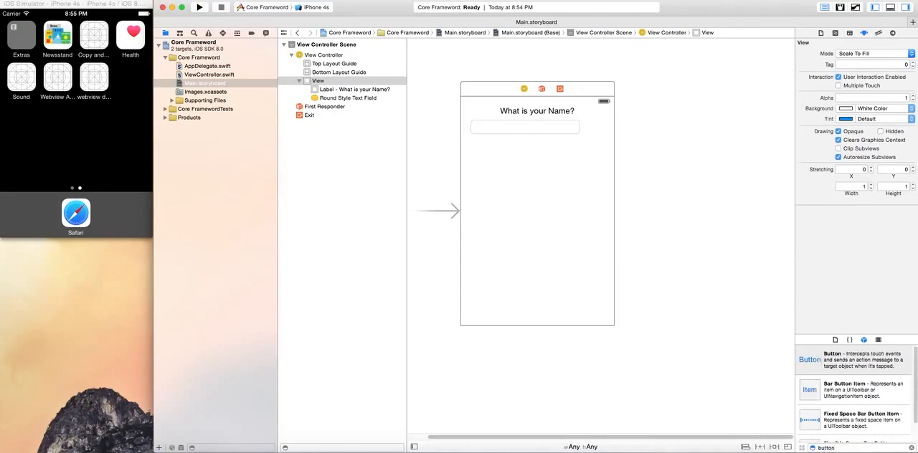
# - Place a button beside the text field and title it 'Set Name'
pyautogui.moveTo(810, 359); pyautogui.dragTo(595, 132)
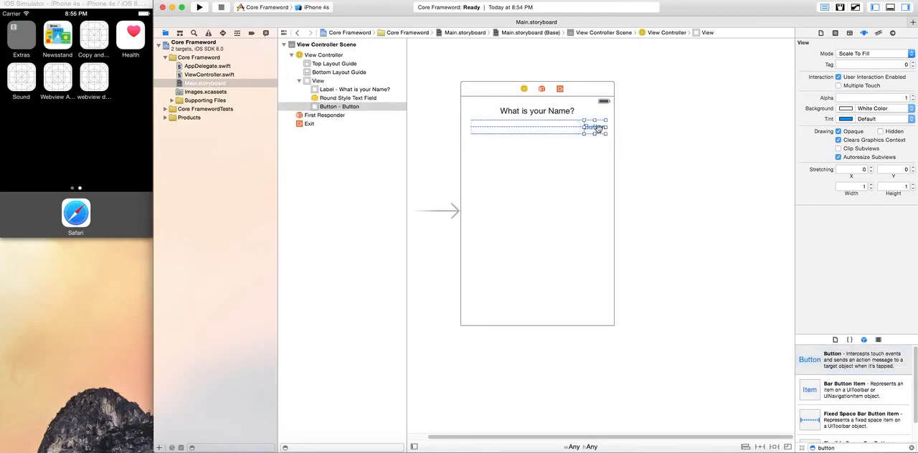
pyautogui.click(594, 127)
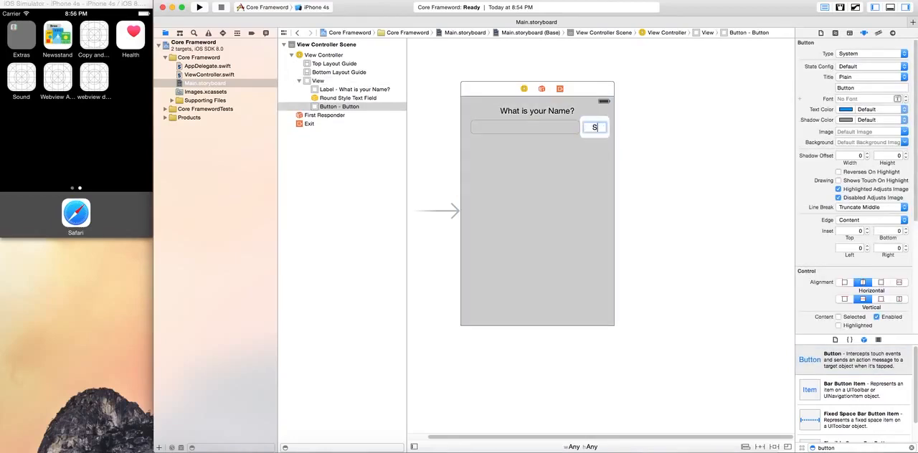
pyautogui.write('Set Name')
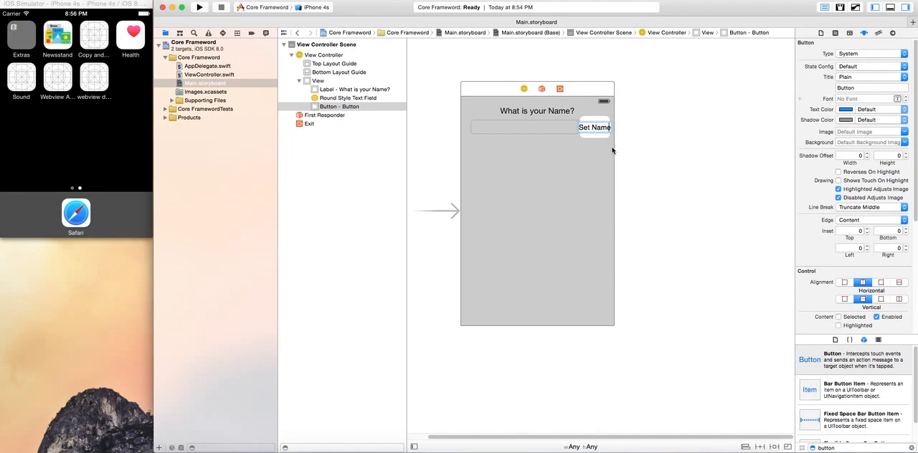
pyautogui.click(524, 127)
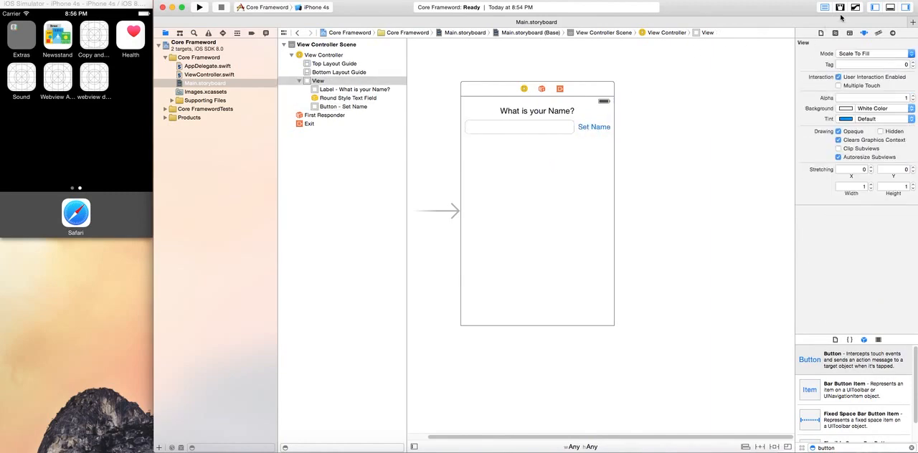
# - Show ViewController.swift in the Assistant Editor and connect the label as outlet label1
pyautogui.click(840, 7)
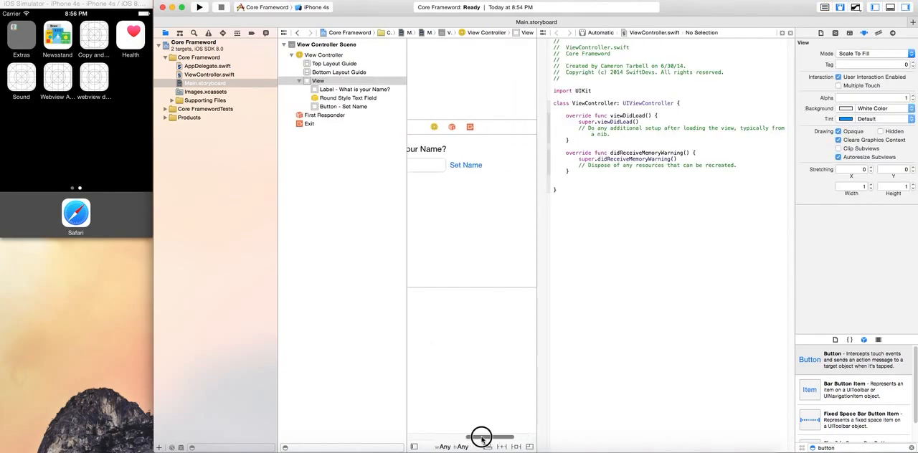
pyautogui.click(872, 72)
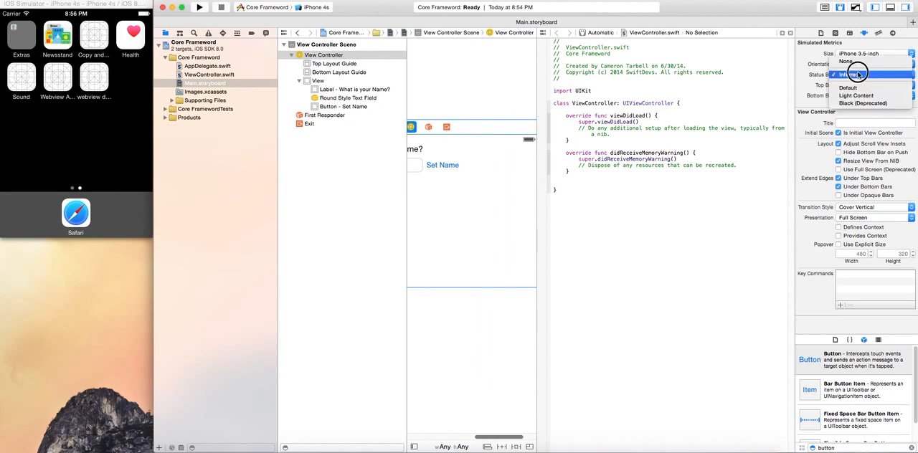
pyautogui.click(853, 74)
pyautogui.write('label')
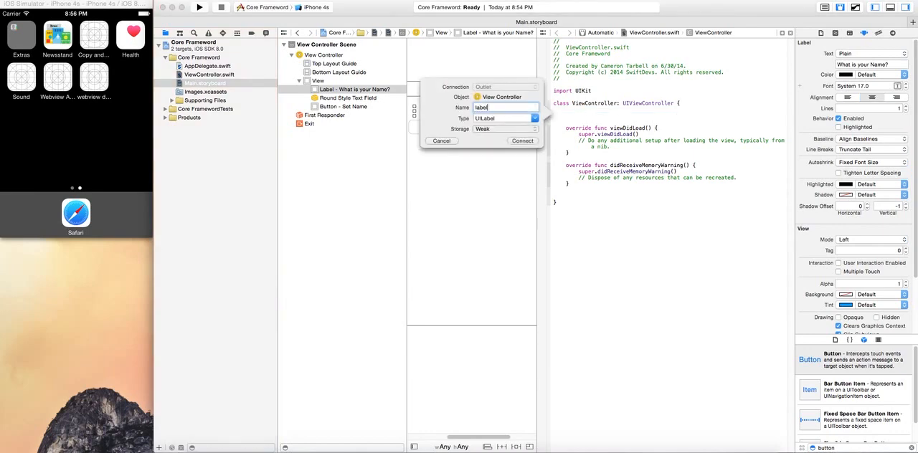
pyautogui.click(523, 141)
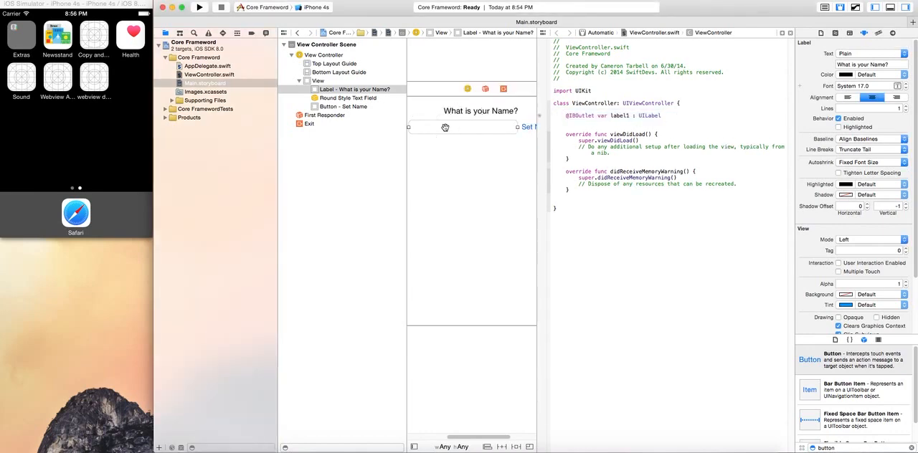
# - Connect the text field to ViewController.swift as outlet textfield1
pyautogui.click(348, 98)
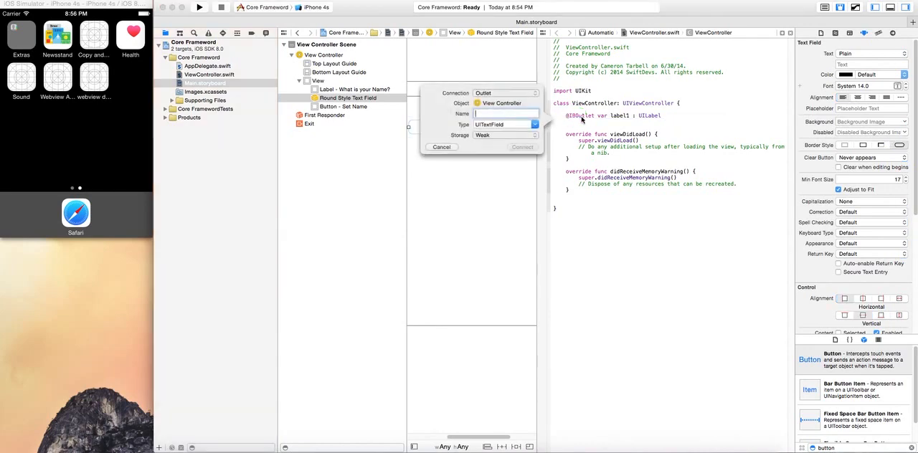
pyautogui.write('textfield')
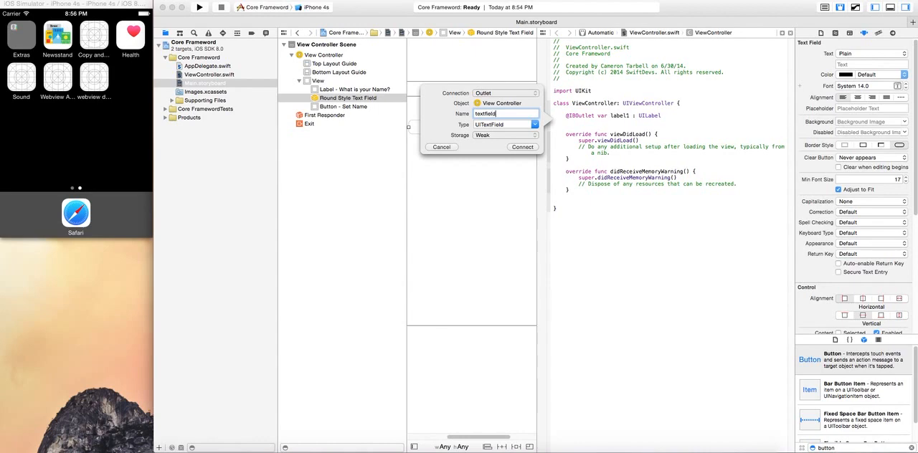
pyautogui.click(522, 147)
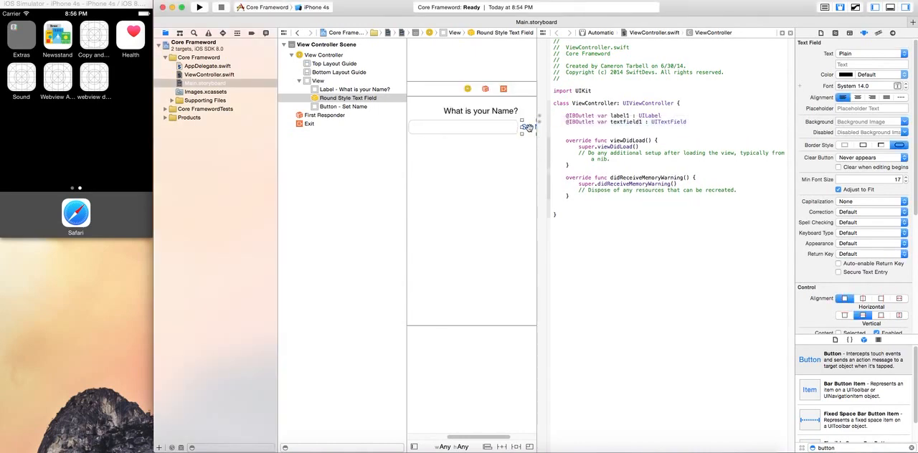
pyautogui.click(343, 106)
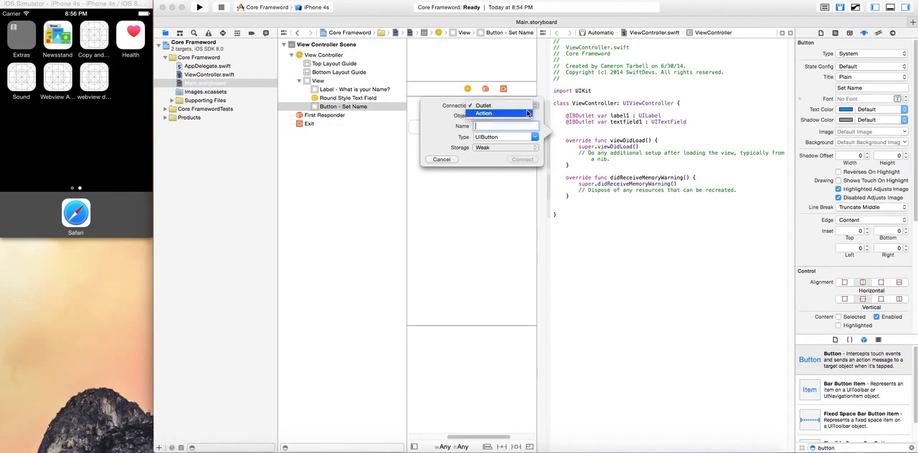
# - Add a setName action whose body assigns label1.text = textfield1.text
pyautogui.click(483, 114)
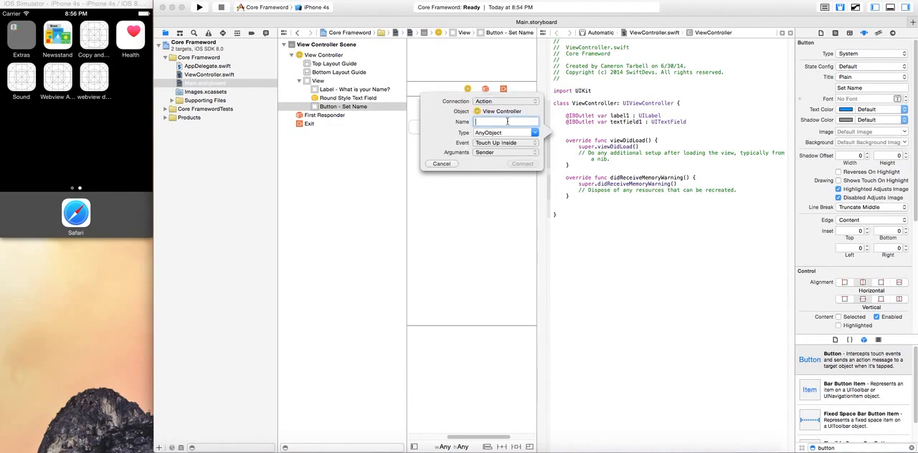
pyautogui.write('setName')
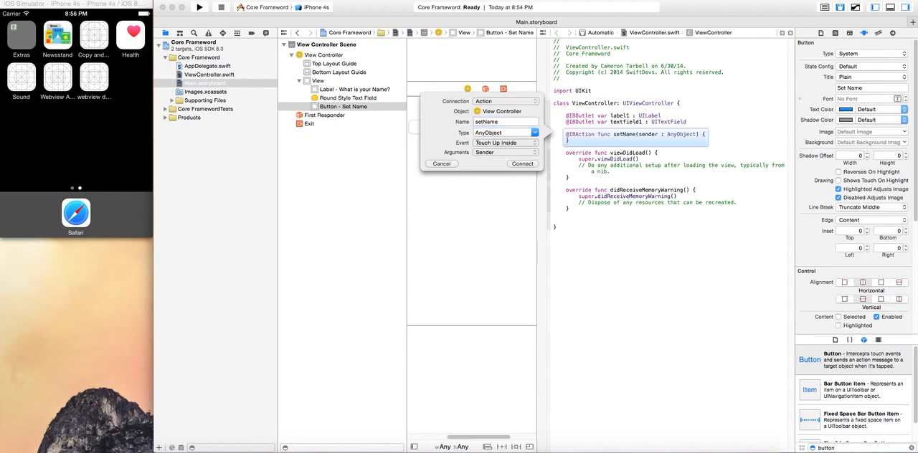
pyautogui.click(522, 163)
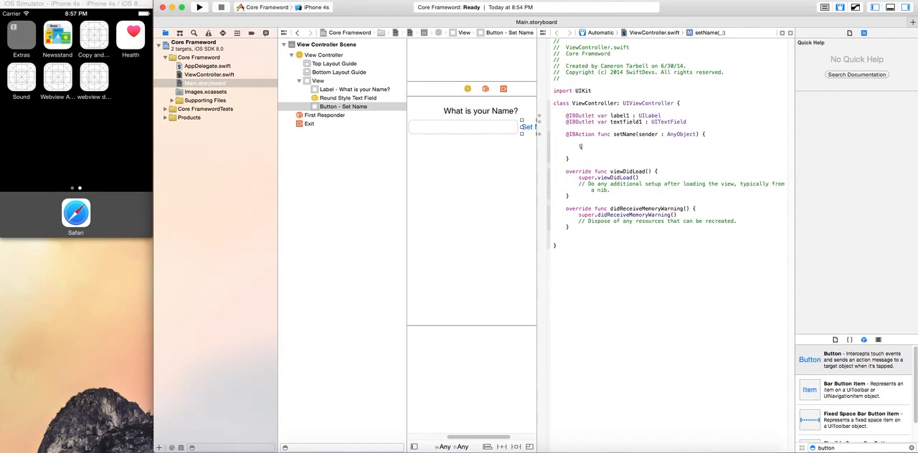
pyautogui.write('label1.text =')
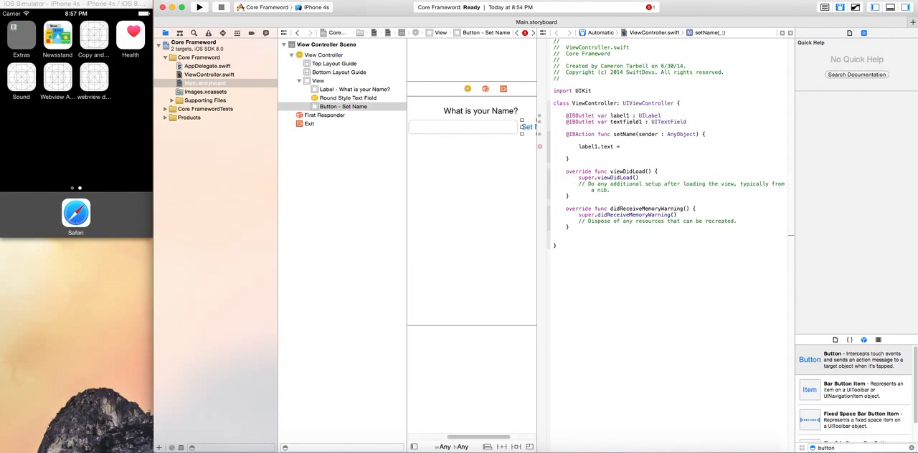
pyautogui.write('textField1')
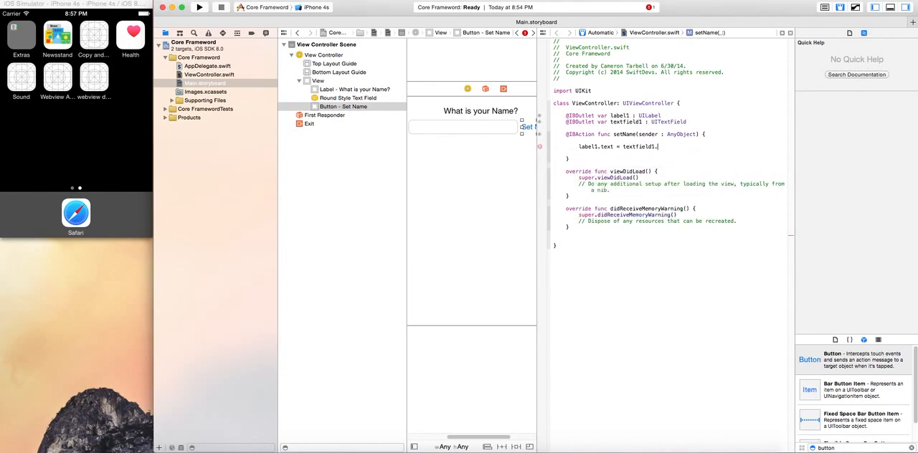
pyautogui.write('.text')
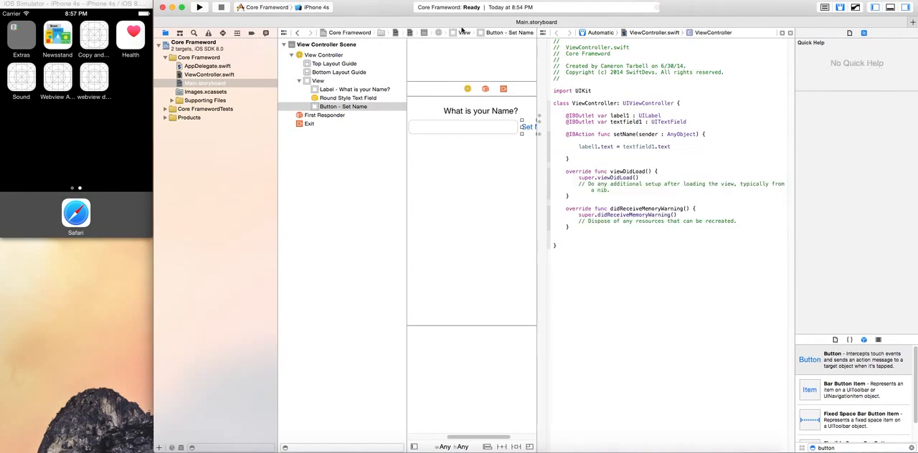
pyautogui.moveTo(224, 166)
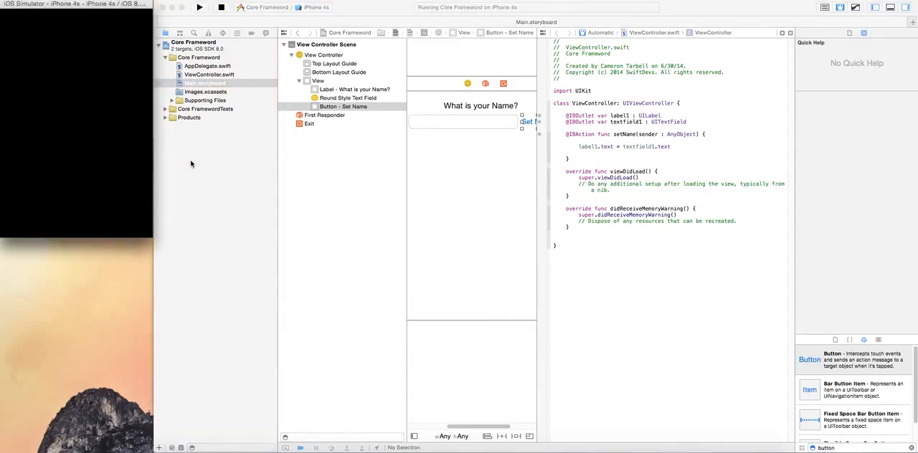
# - Launch the Core Frameword app in the iPhone 4s simulator
pyautogui.click(199, 7)
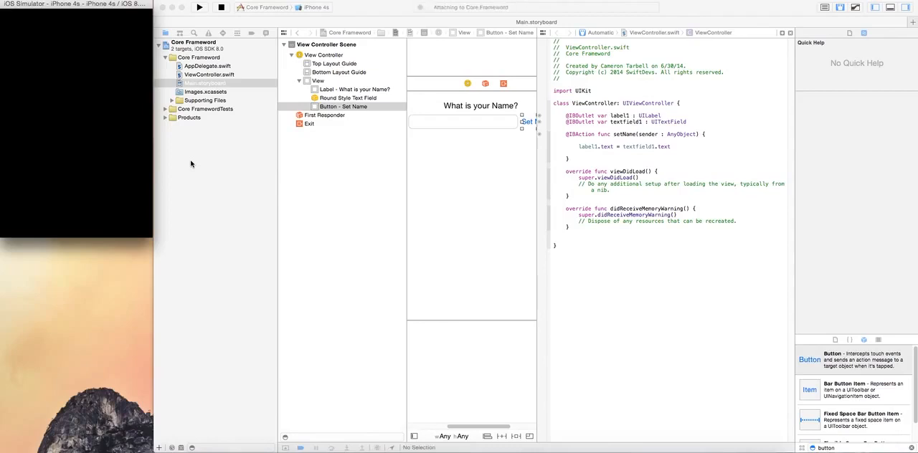
pyautogui.click(199, 7)
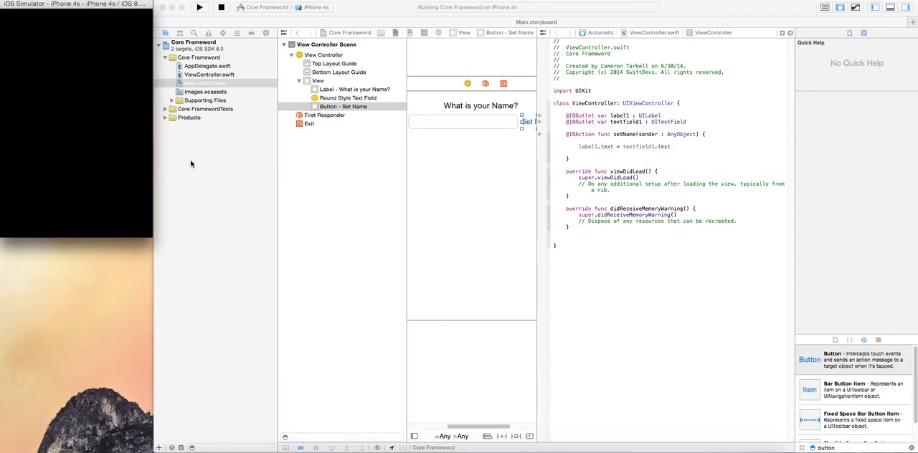
pyautogui.click(200, 7)
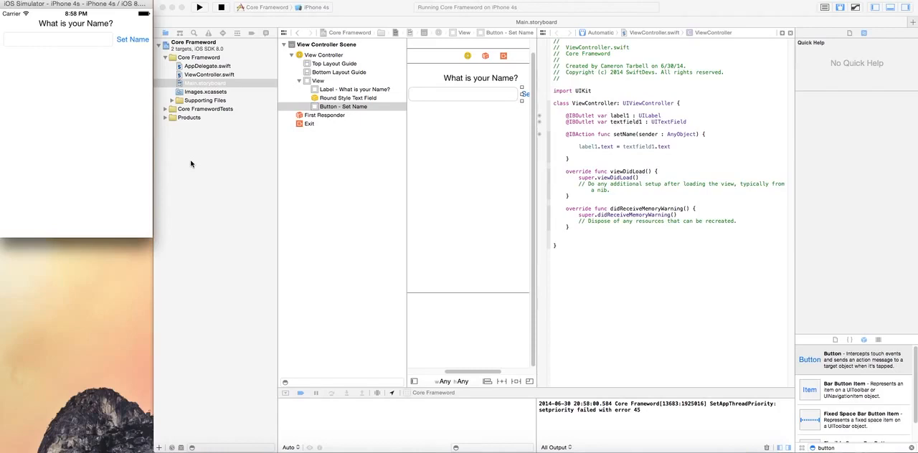
pyautogui.moveTo(110, 9)
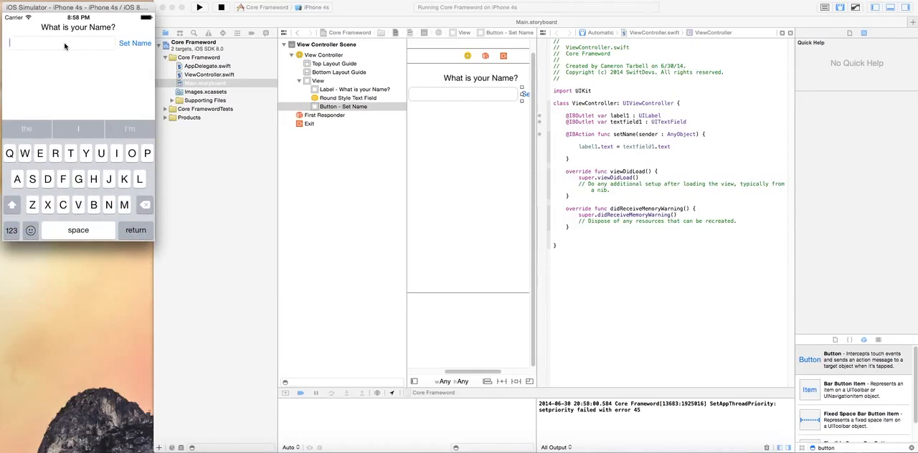
pyautogui.write('Cameron Grant')
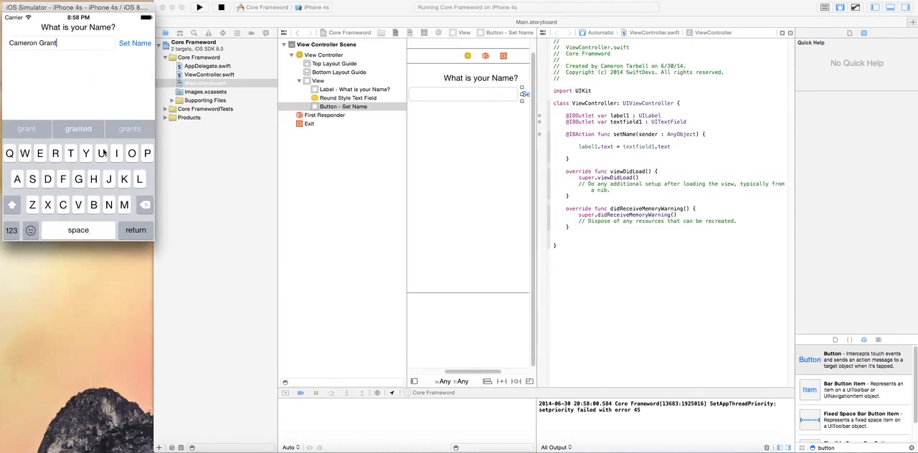
pyautogui.click(135, 43)
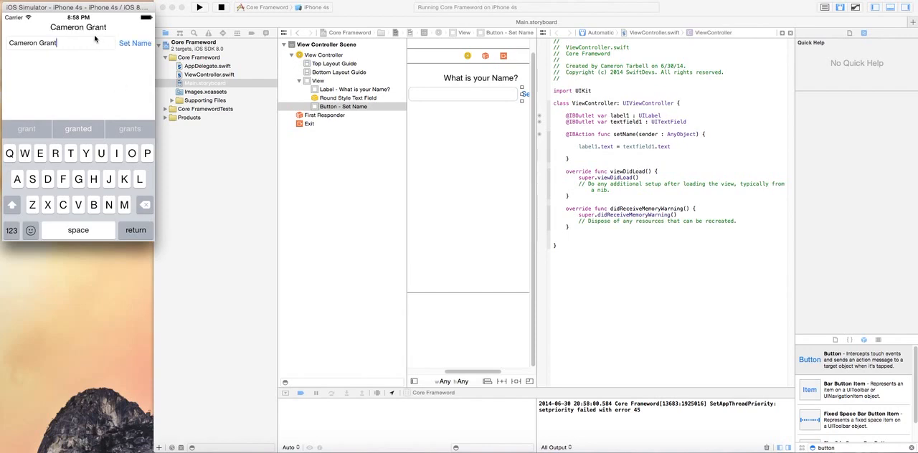
pyautogui.moveTo(120, 69)
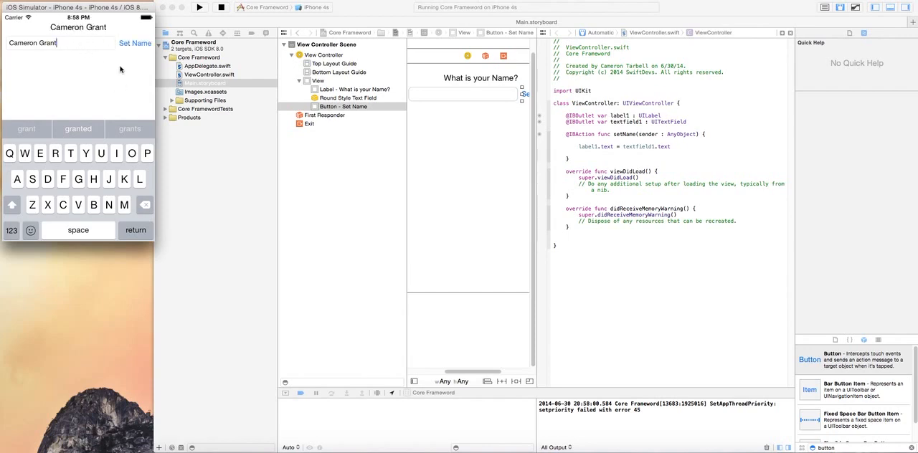
pyautogui.press('BackSpace')
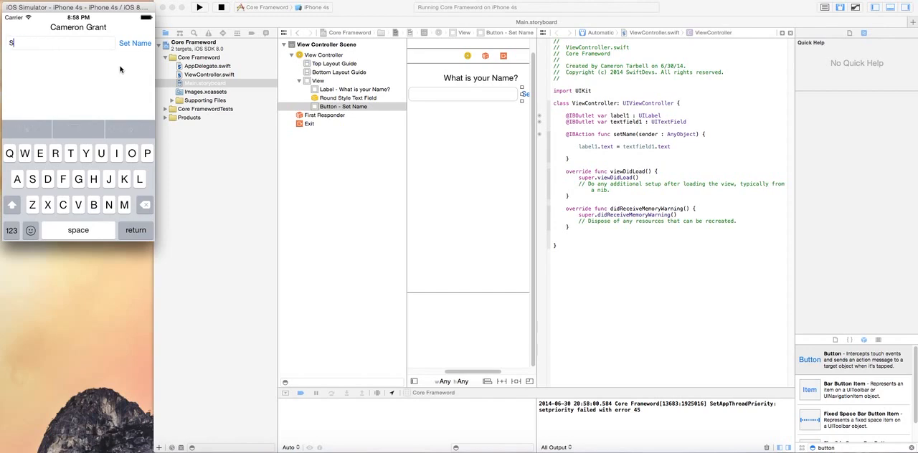
pyautogui.write('Swift Devs')
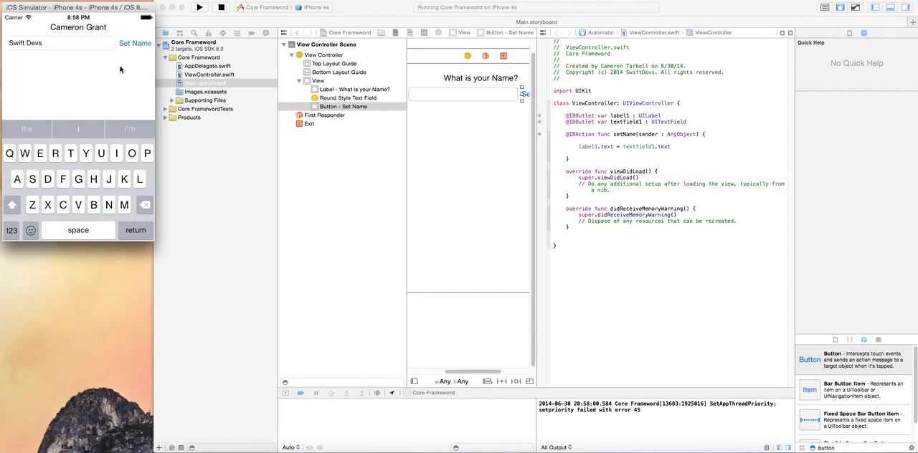